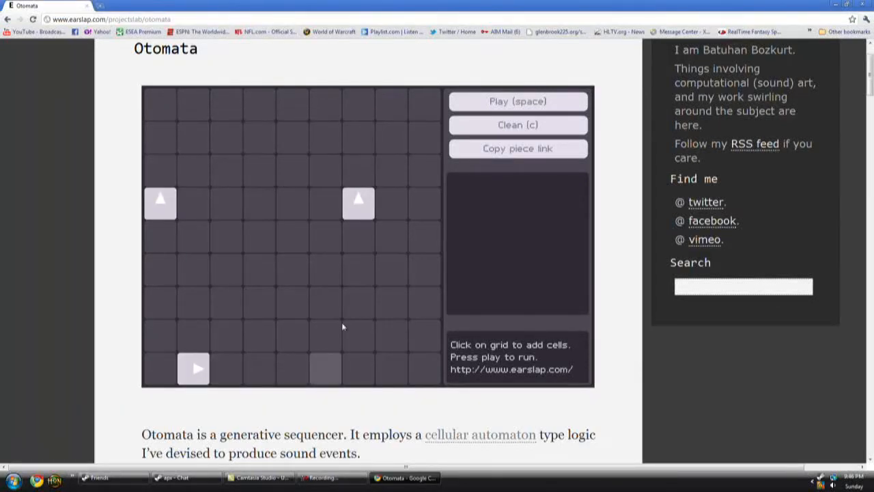
# Step: Play a small centre cluster of arrow cells briefly, then stop it
pyautogui.click(517, 101)
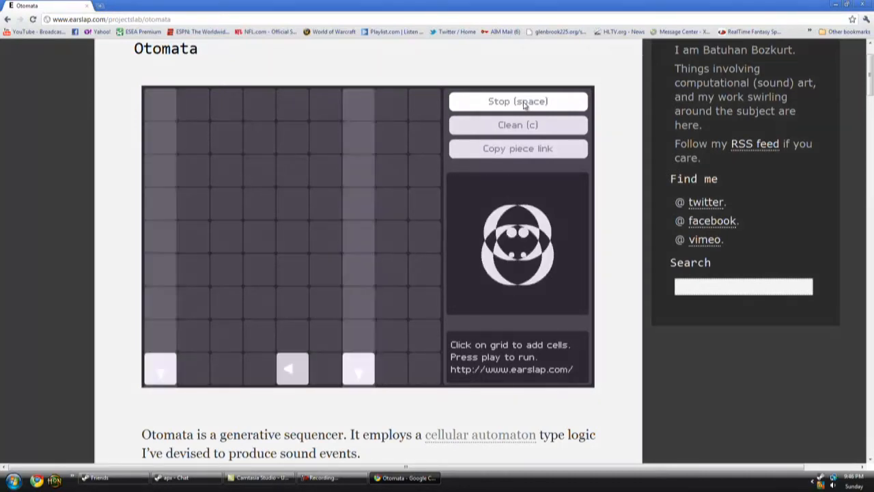
pyautogui.click(518, 101)
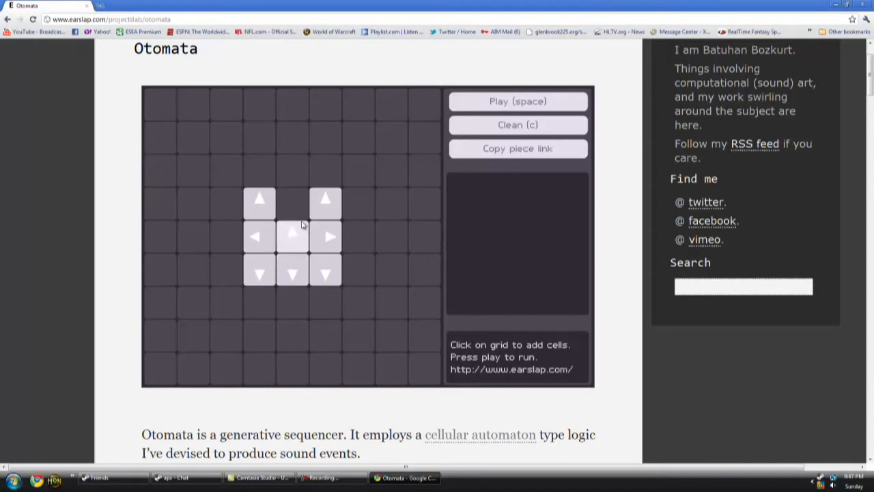
# Step: Fill the cluster's gap with a cell, play it until the cells scatter, then stop
pyautogui.click(293, 200)
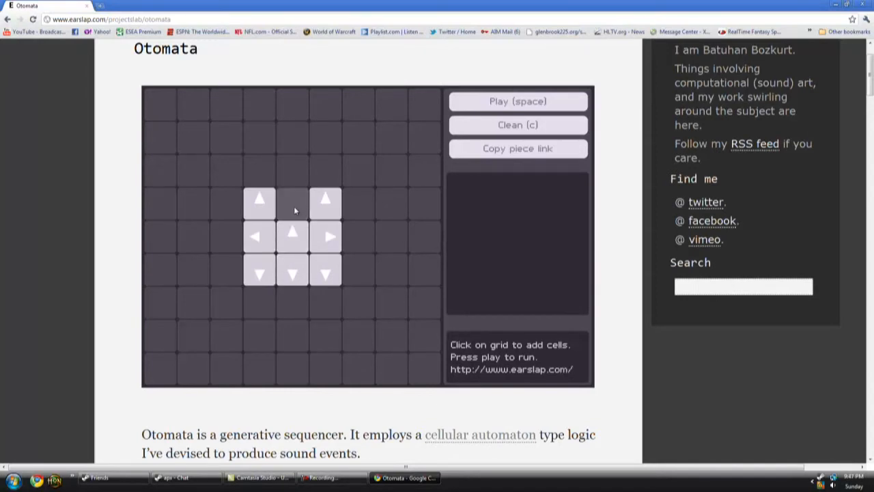
pyautogui.click(518, 101)
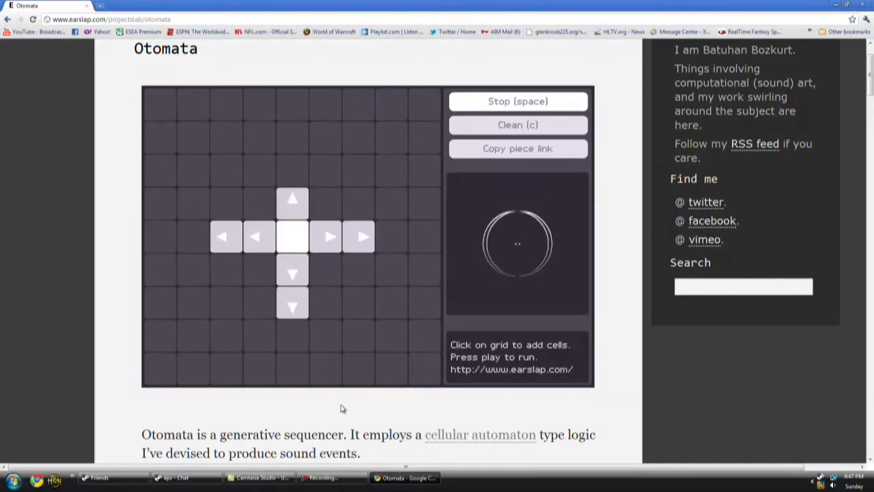
pyautogui.click(518, 101)
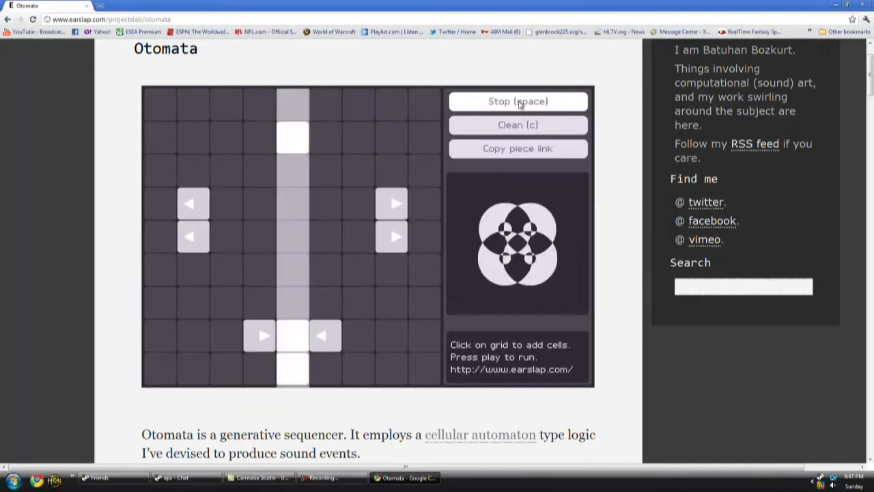
pyautogui.click(517, 101)
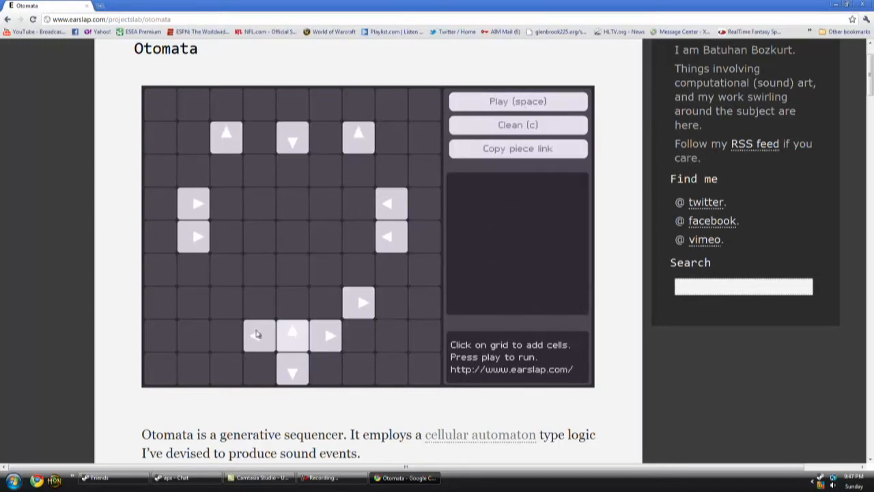
# Step: Add a left-arrow cell below plus cells in both top corners, play them out, then stop
pyautogui.click(227, 303)
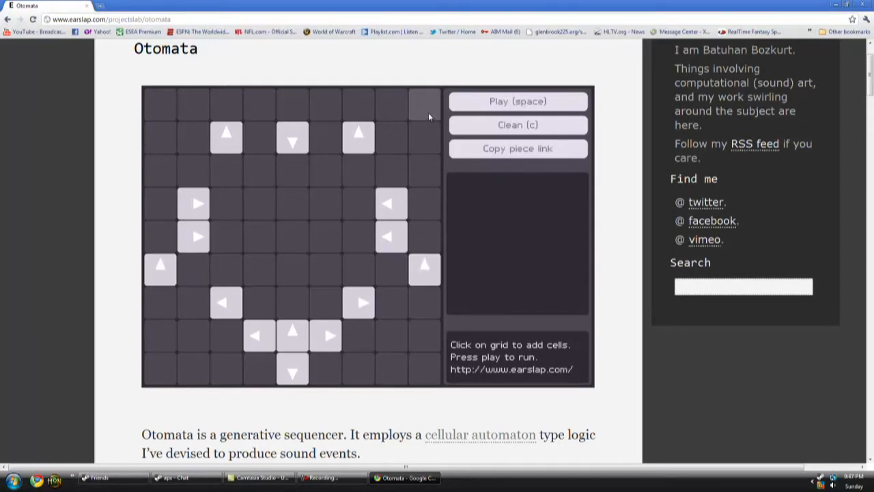
pyautogui.click(423, 102)
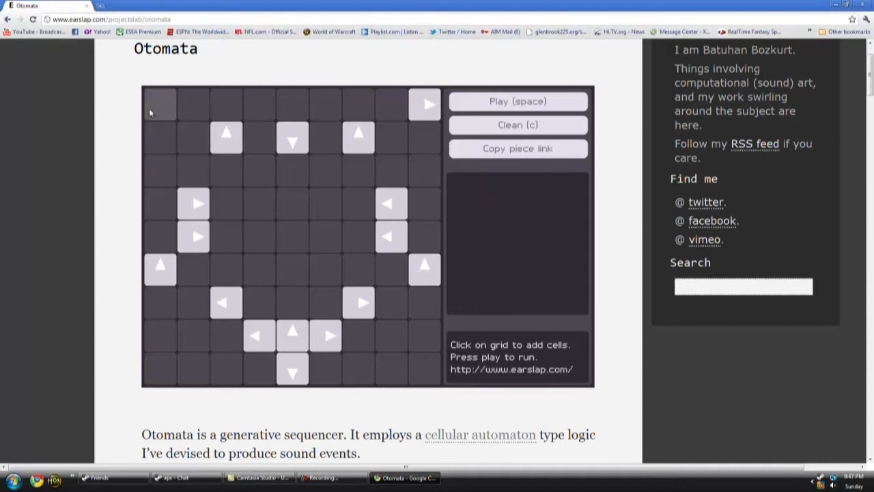
pyautogui.click(159, 104)
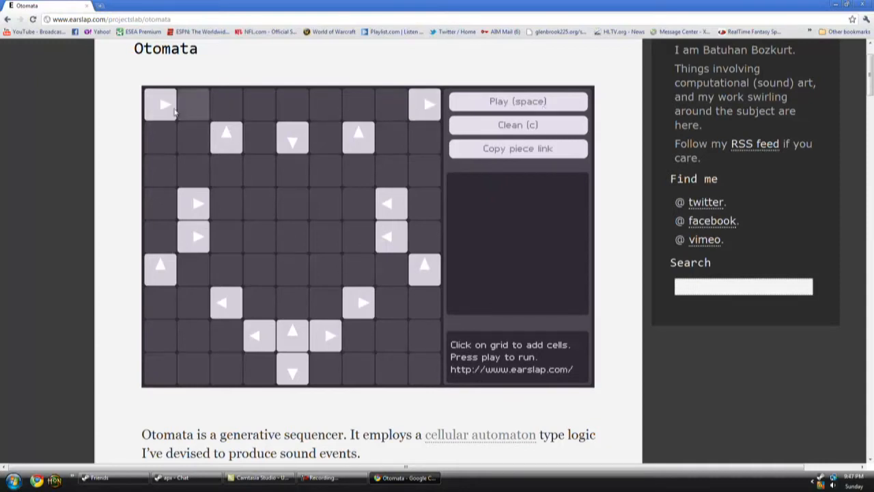
pyautogui.click(517, 101)
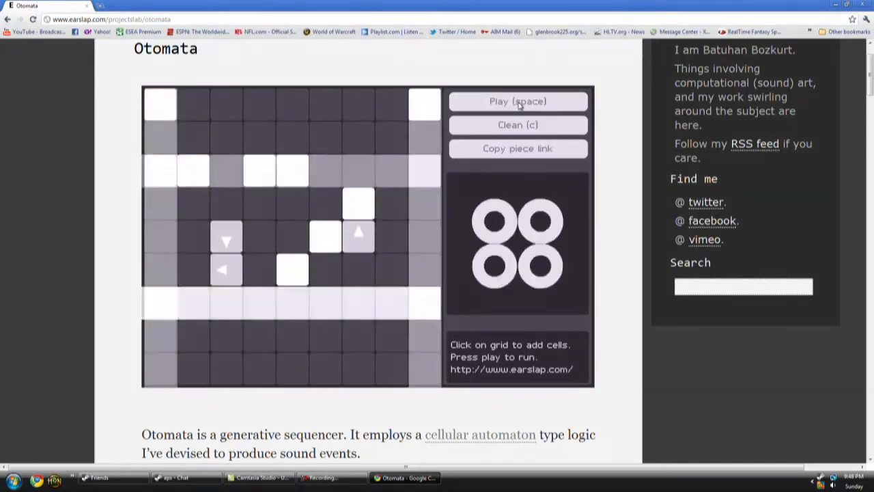
pyautogui.click(517, 101)
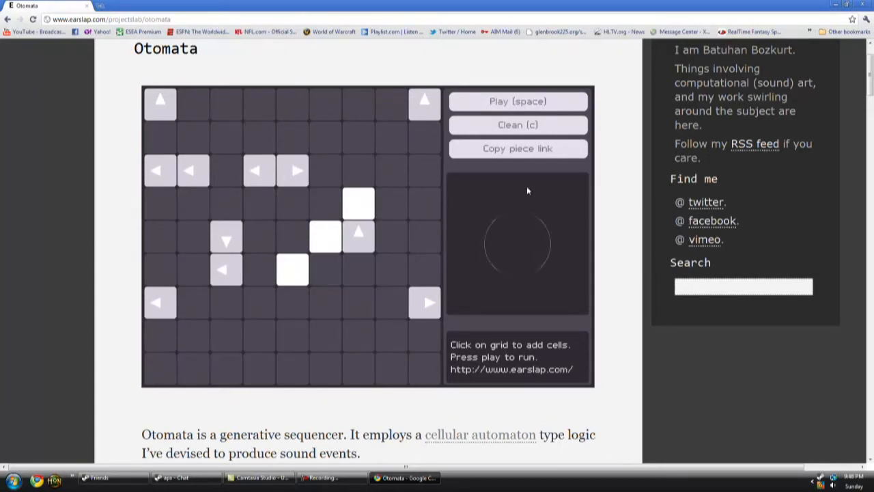
# Step: Clear the grid, draw a bottom-left to top-right diagonal of cells, play it, then stop
pyautogui.click(518, 125)
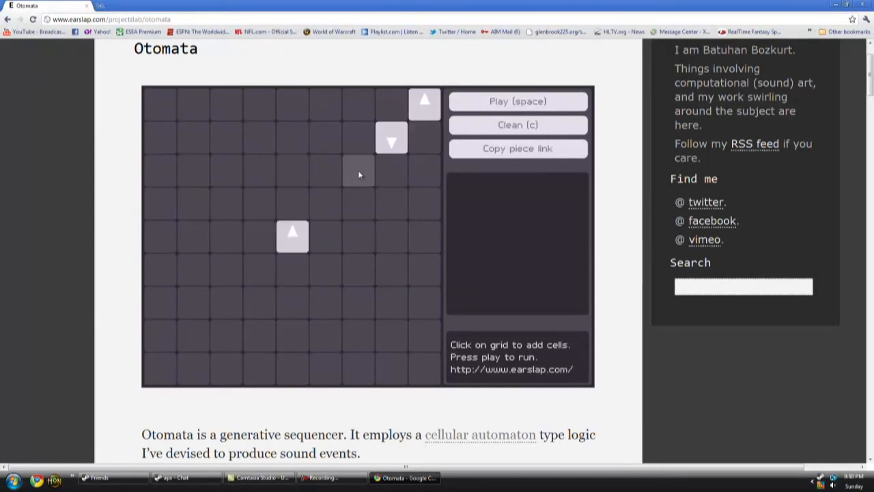
pyautogui.click(358, 172)
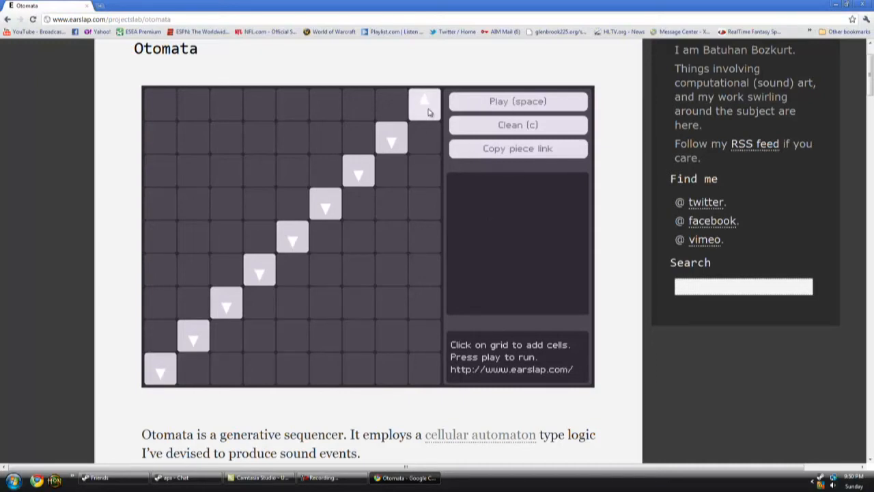
pyautogui.click(518, 101)
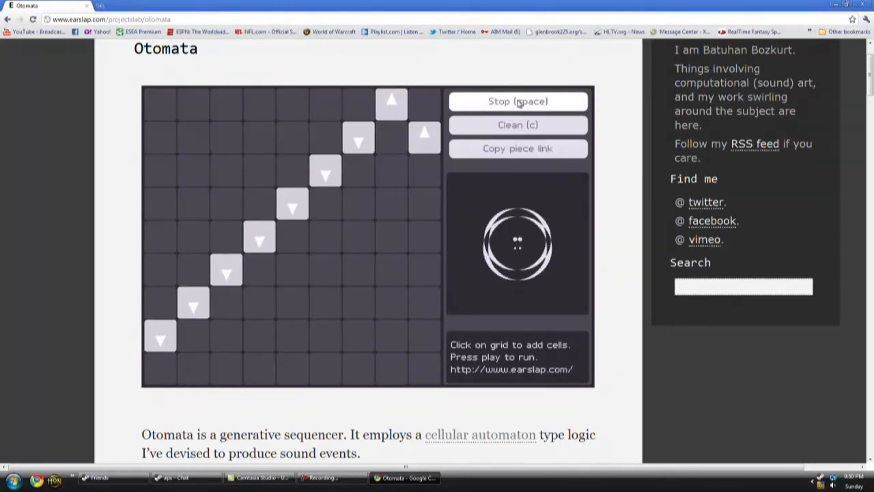
pyautogui.click(518, 101)
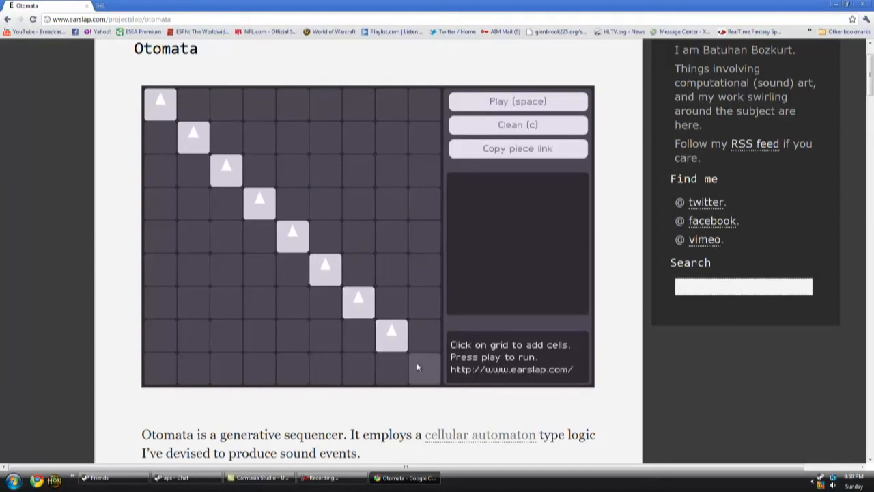
# Step: Complete the up-arrow diagonal with the bottom-right cell, leaving the top-right corner empty
pyautogui.click(424, 368)
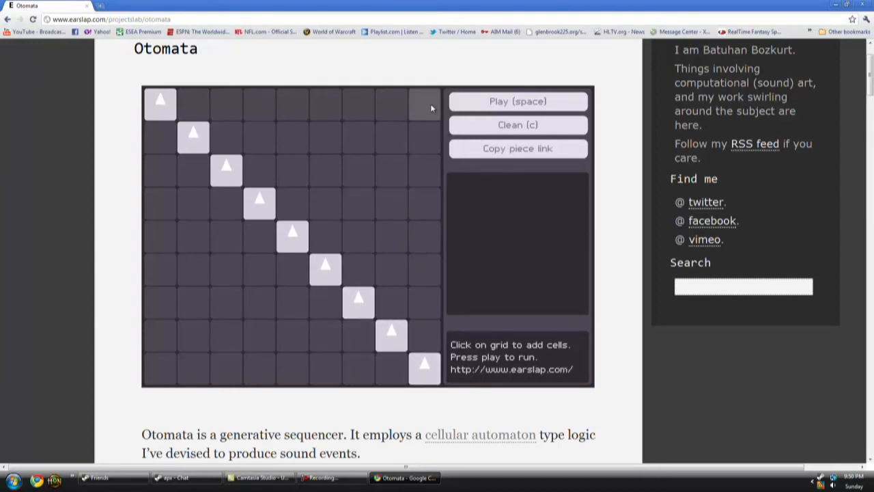
pyautogui.click(423, 107)
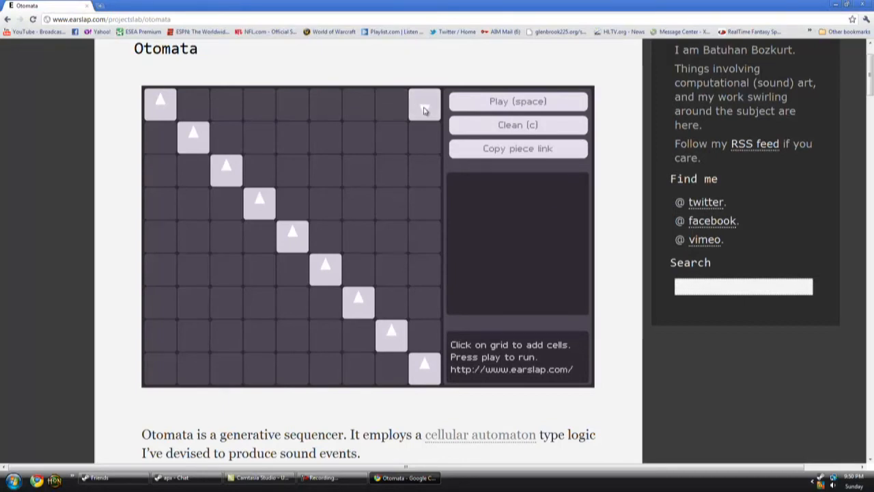
pyautogui.click(424, 102)
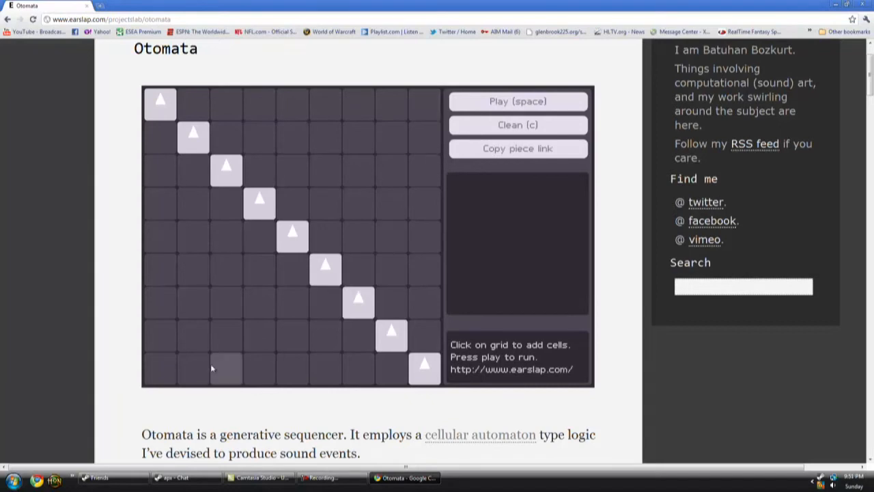
pyautogui.moveTo(167, 377)
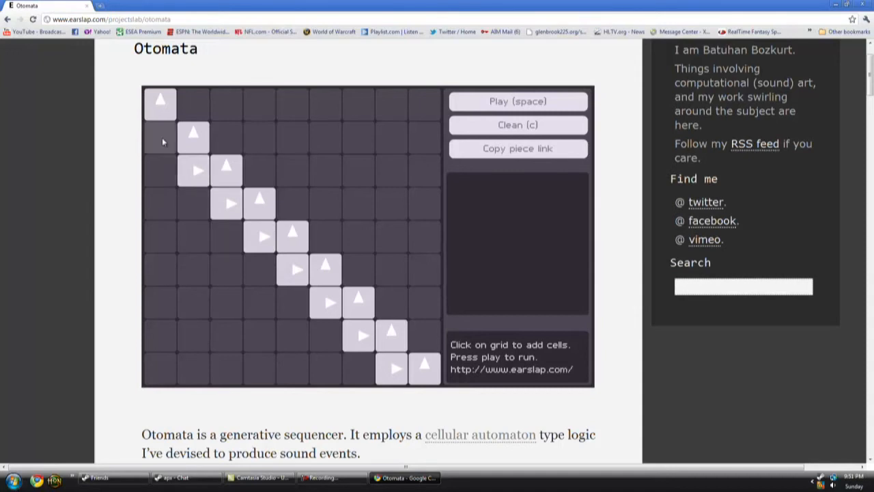
# Step: Lay a band of right-arrow cells left of the diagonal, play it, then stop
pyautogui.click(517, 101)
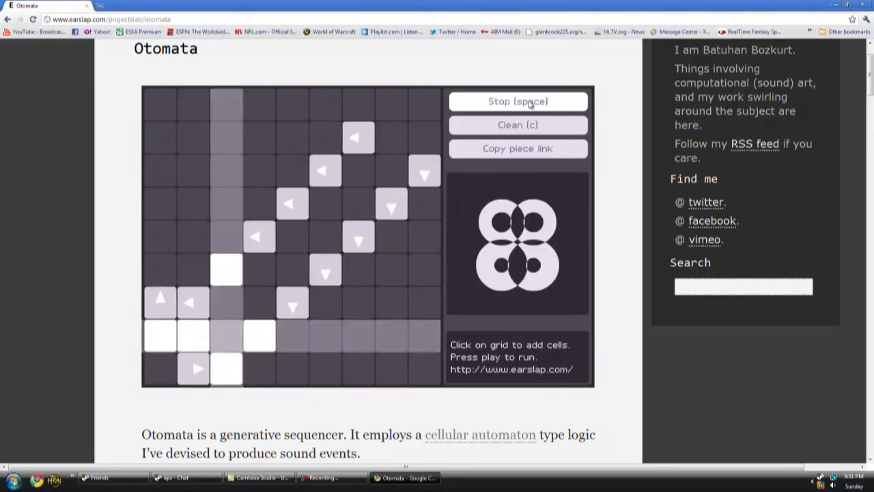
pyautogui.click(518, 101)
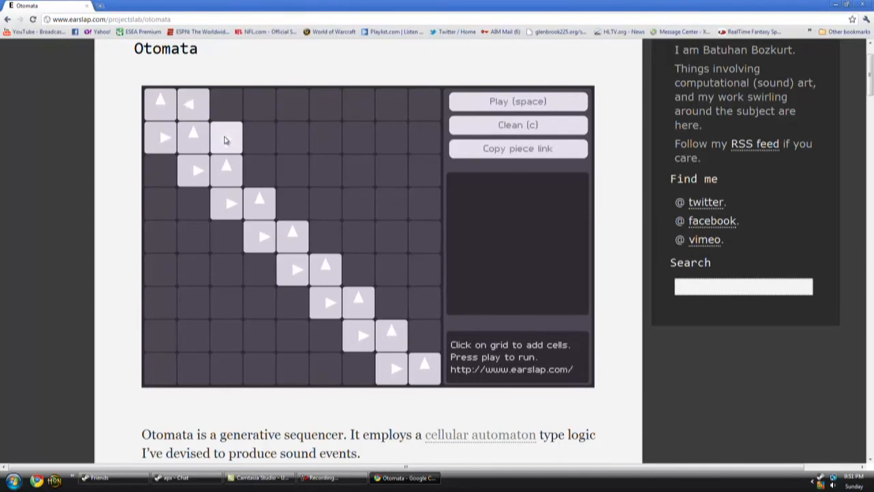
# Step: Add a band of left-arrow cells right of the diagonal and start the triple band playing
pyautogui.click(227, 137)
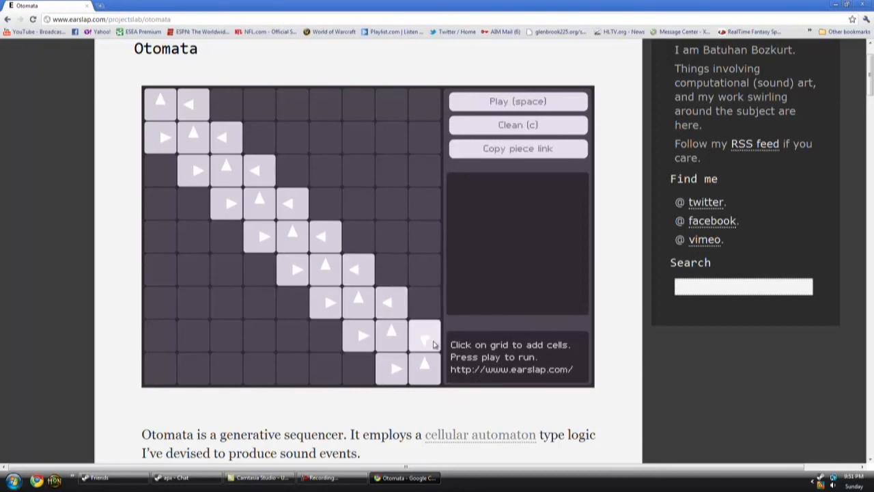
pyautogui.click(516, 101)
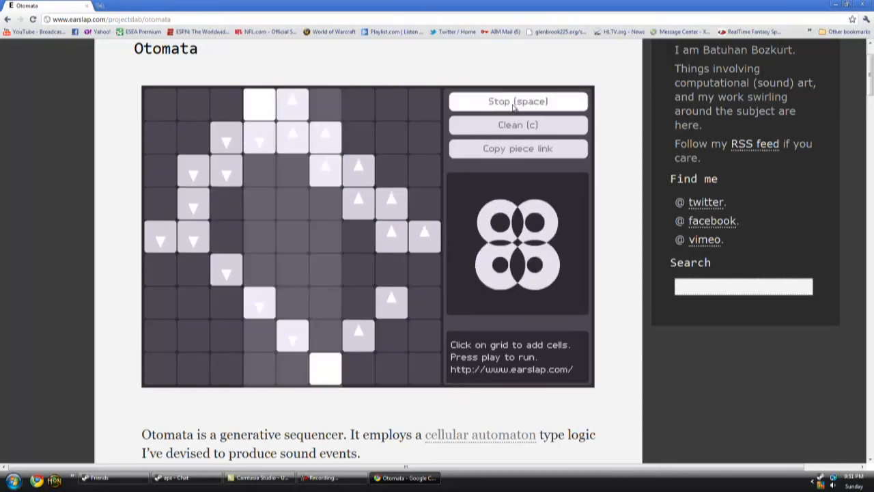